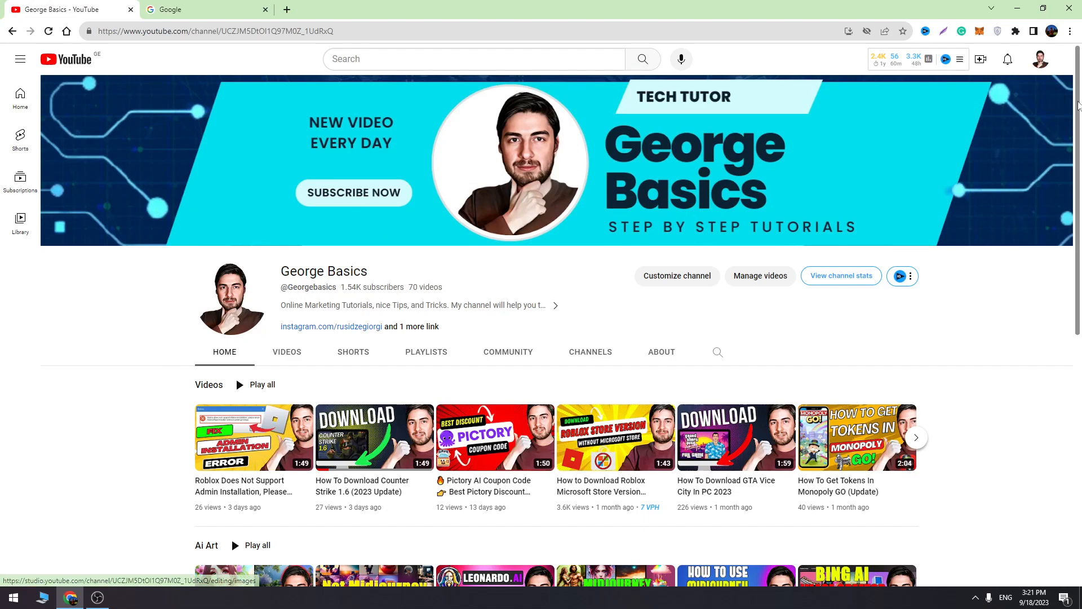
Open Chrome Settings from the three-dot menu at the top right
{"action": "left_click", "coordinate": [1069, 31]}
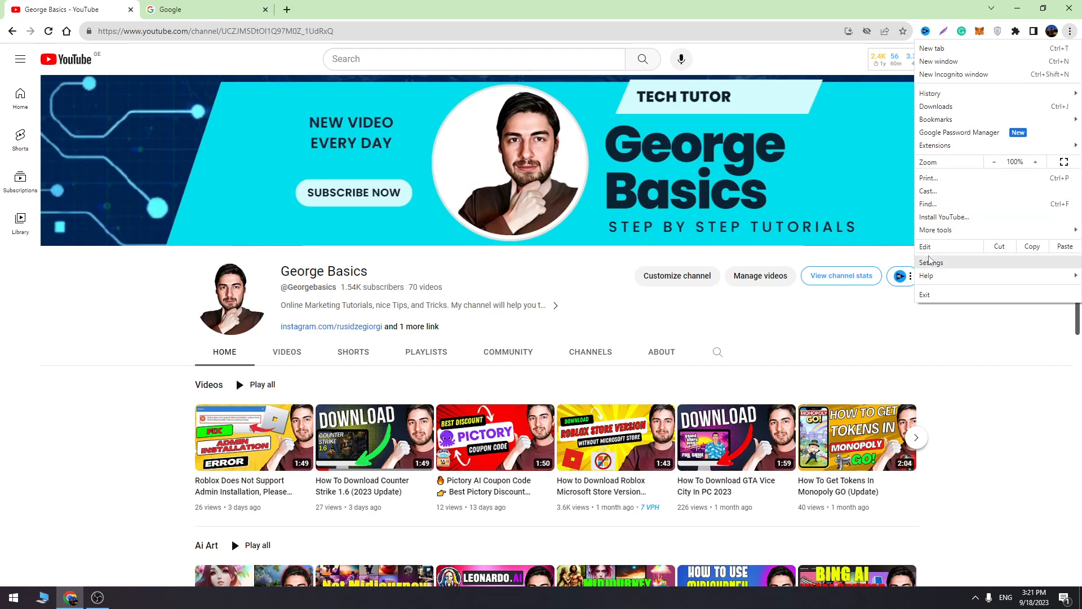
{"action": "left_click", "coordinate": [931, 262]}
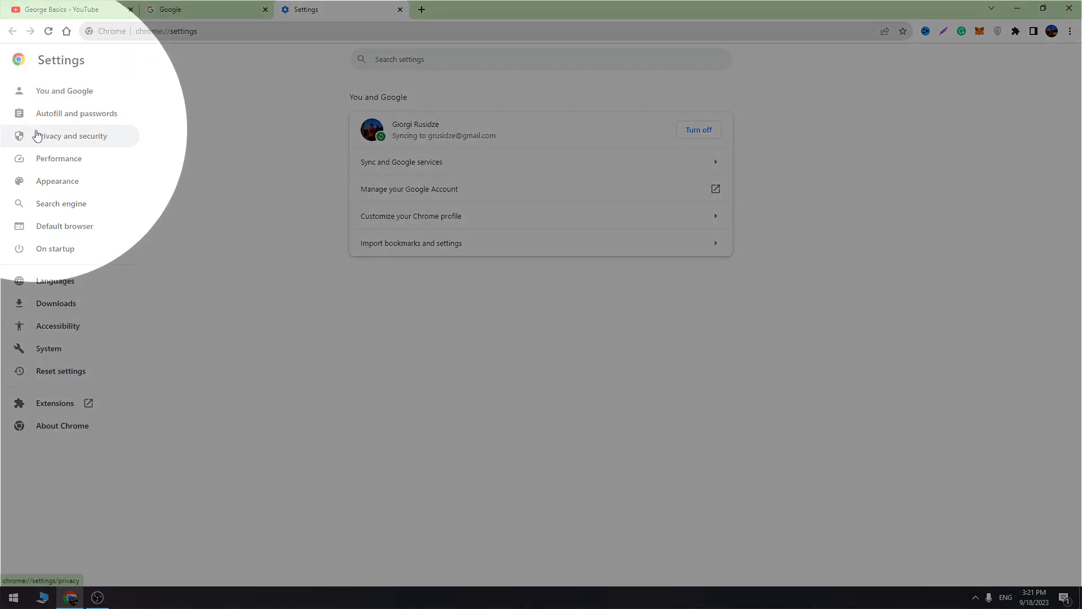
Under Privacy and security, set Third-party cookies to 'Allow third-party cookies'
{"action": "left_click", "coordinate": [71, 135]}
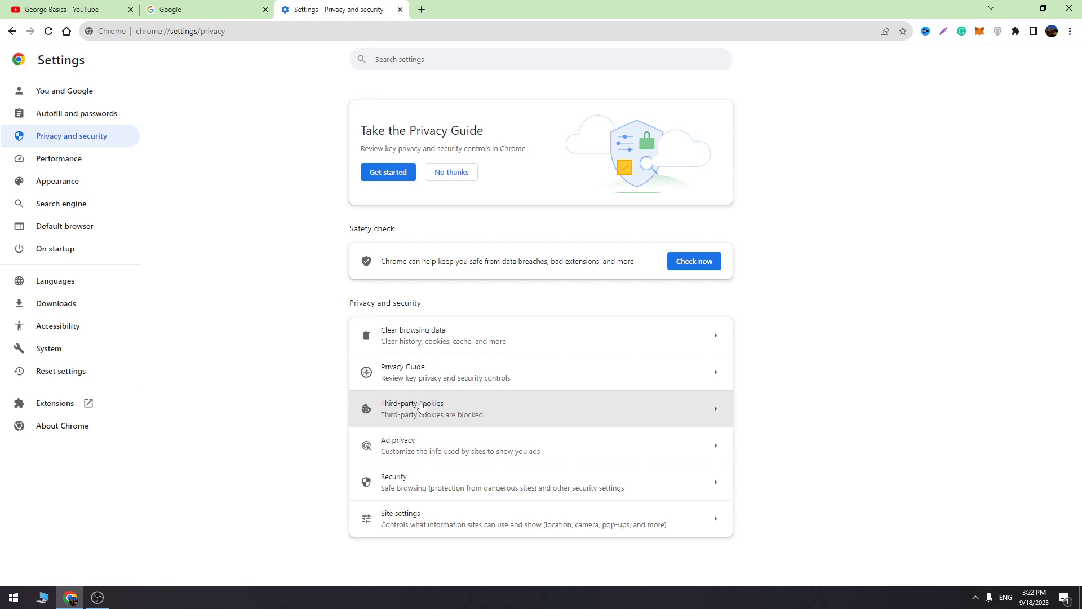
{"action": "left_click", "coordinate": [412, 408]}
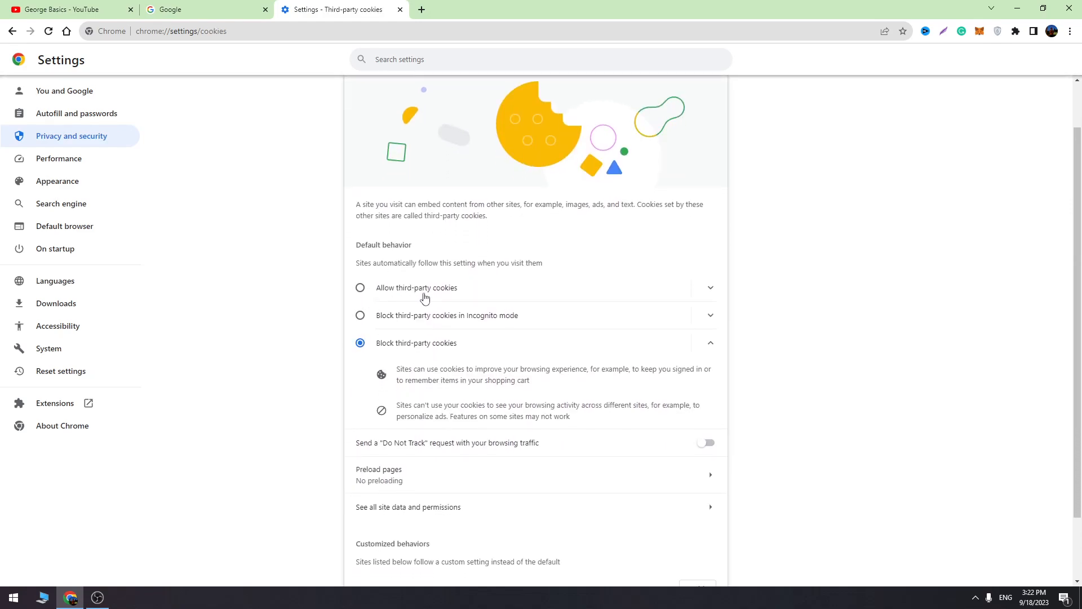
{"action": "left_click", "coordinate": [360, 288]}
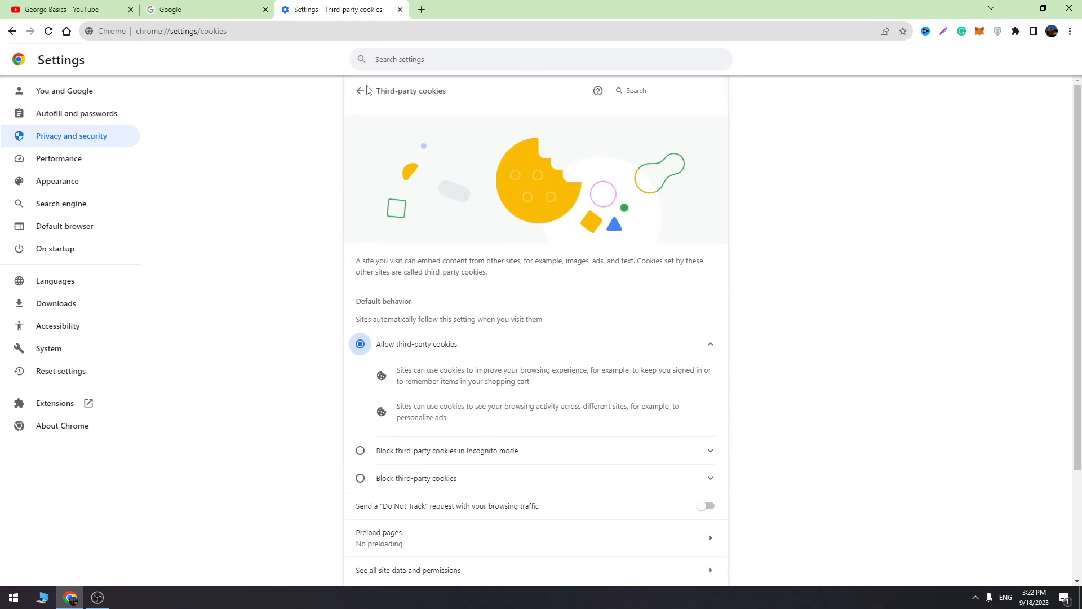
{"action": "left_click", "coordinate": [357, 90]}
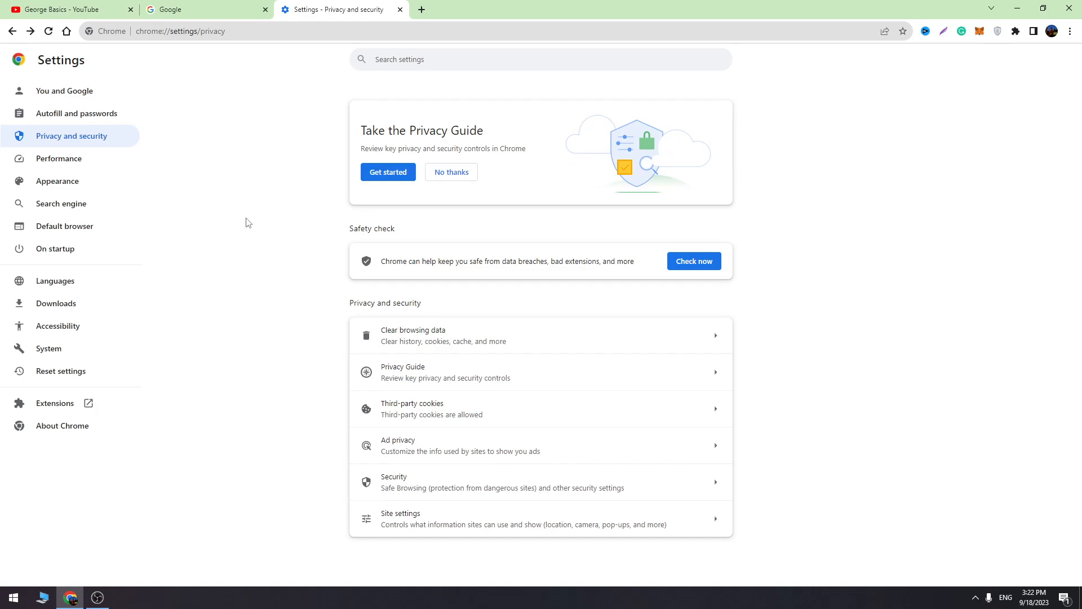
{"action": "mouse_move", "coordinate": [412, 284]}
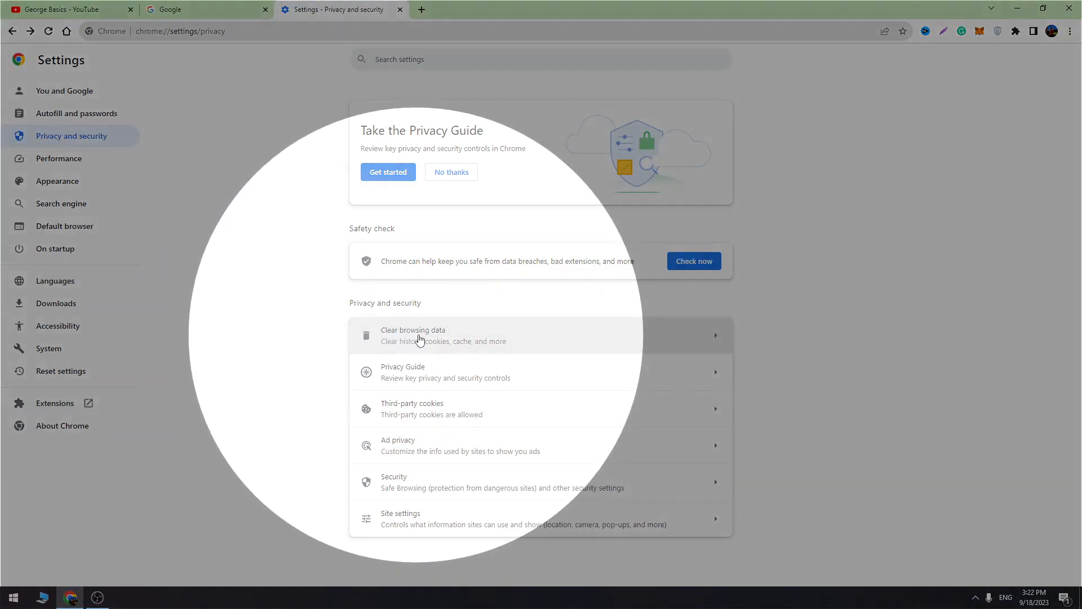
Clear All time browsing data, including cookies and other site data and cached images and files
{"action": "left_click", "coordinate": [413, 335]}
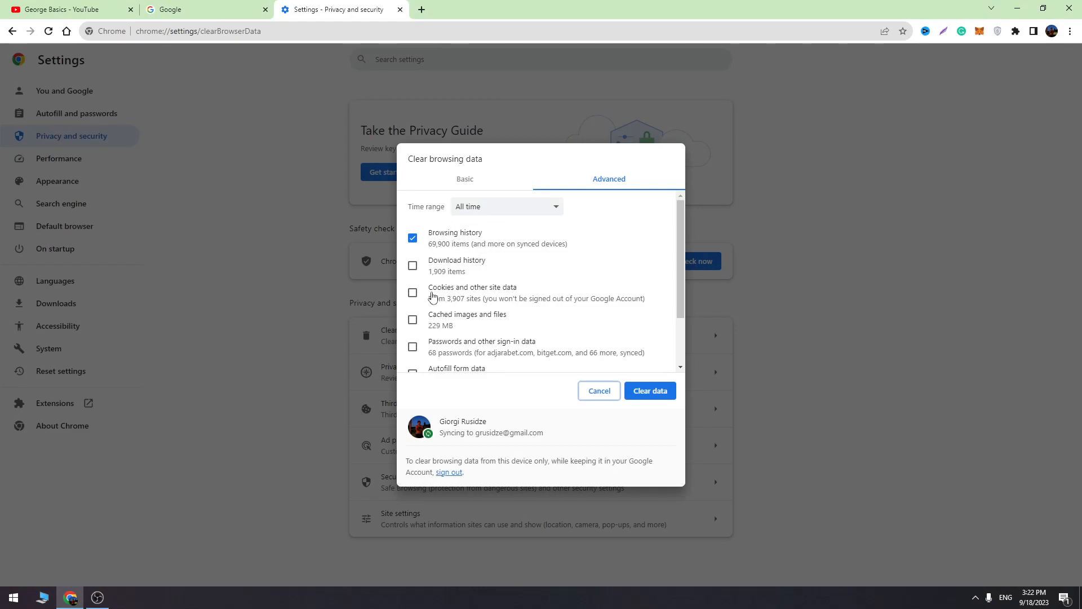
{"action": "left_click", "coordinate": [412, 293]}
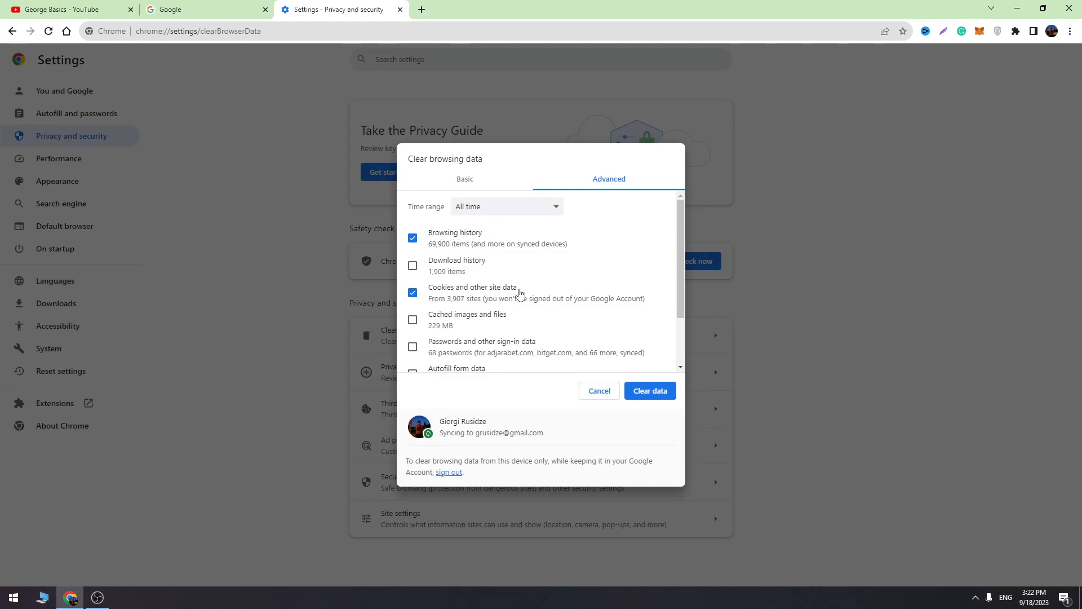
{"action": "left_click", "coordinate": [412, 320]}
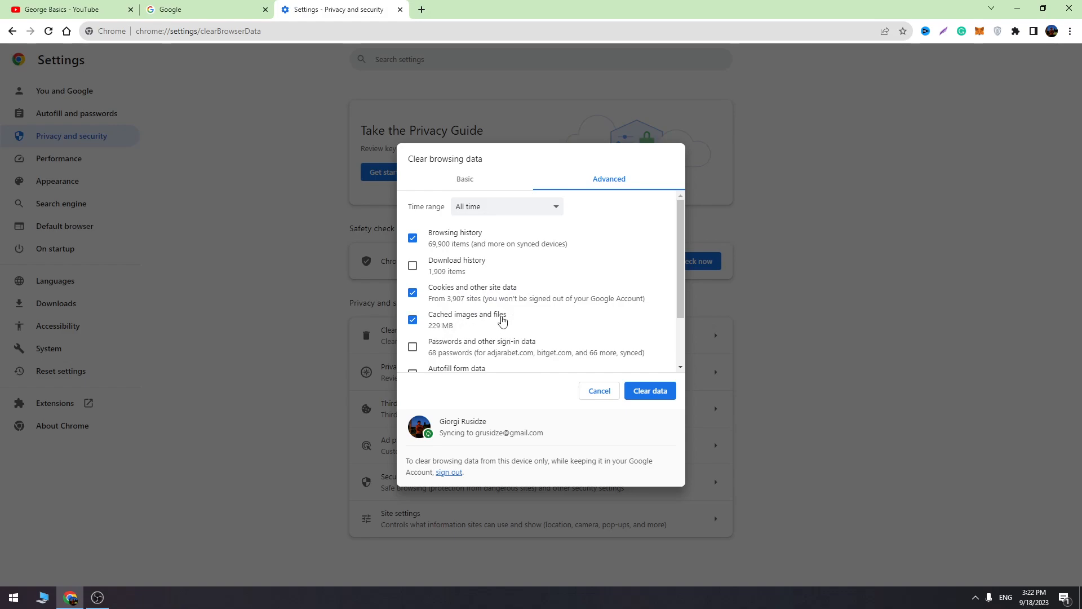
{"action": "mouse_move", "coordinate": [490, 224]}
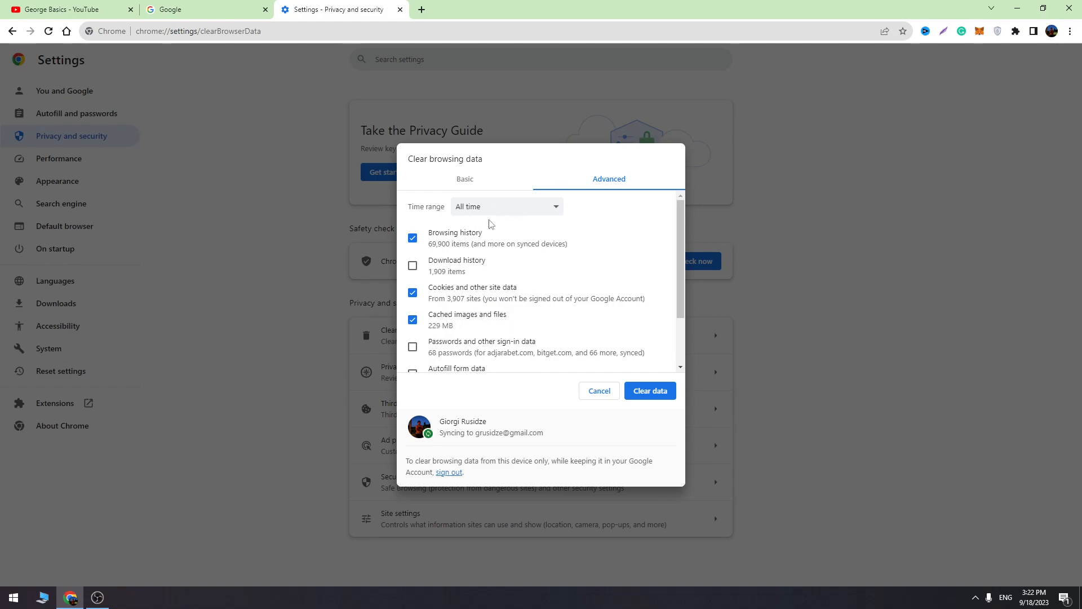
{"action": "mouse_move", "coordinate": [649, 390]}
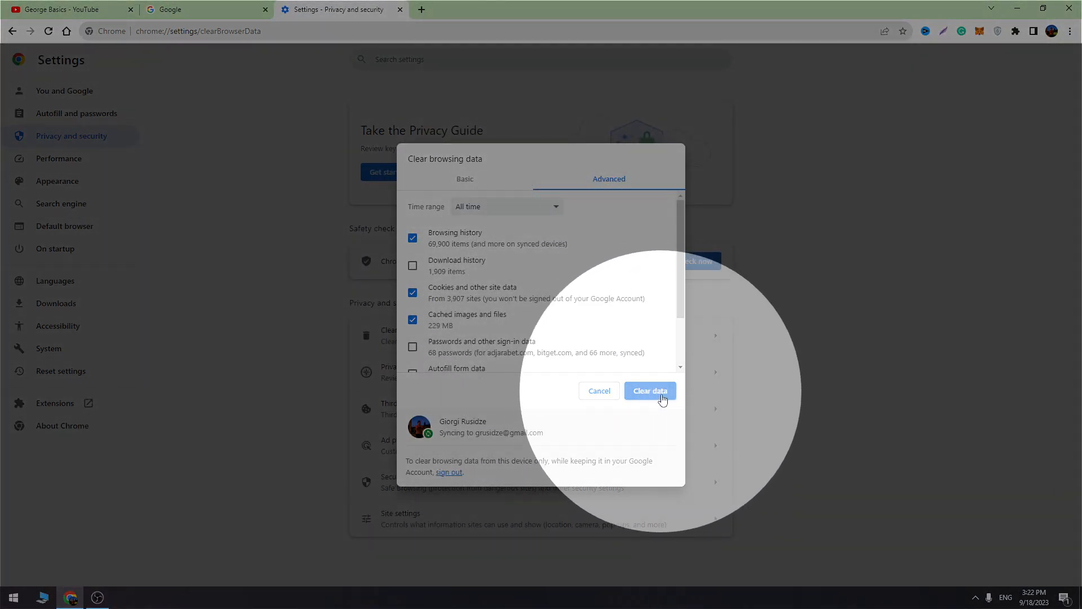
{"action": "left_click", "coordinate": [649, 391]}
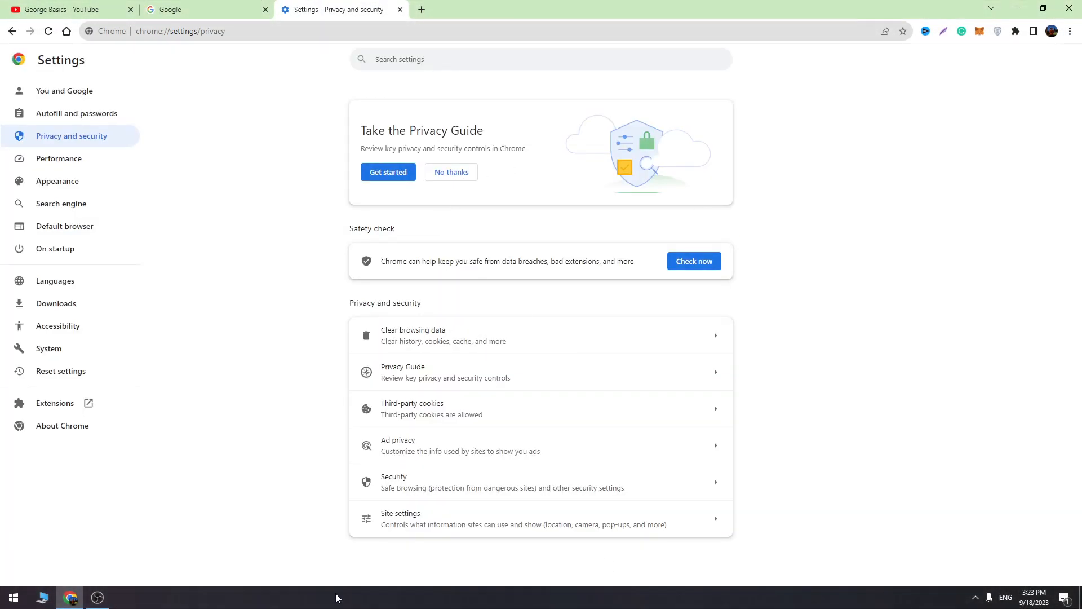
{"action": "mouse_move", "coordinate": [455, 504]}
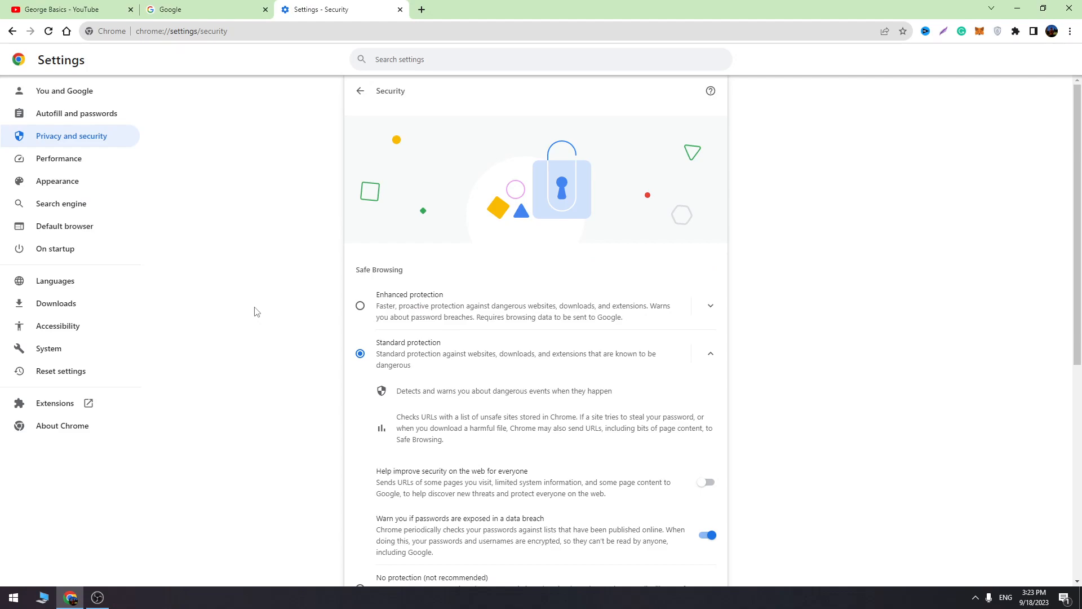
Scroll the Security settings down to the Advanced options
{"action": "scroll", "scroll_direction": "down", "scroll_amount": 3}
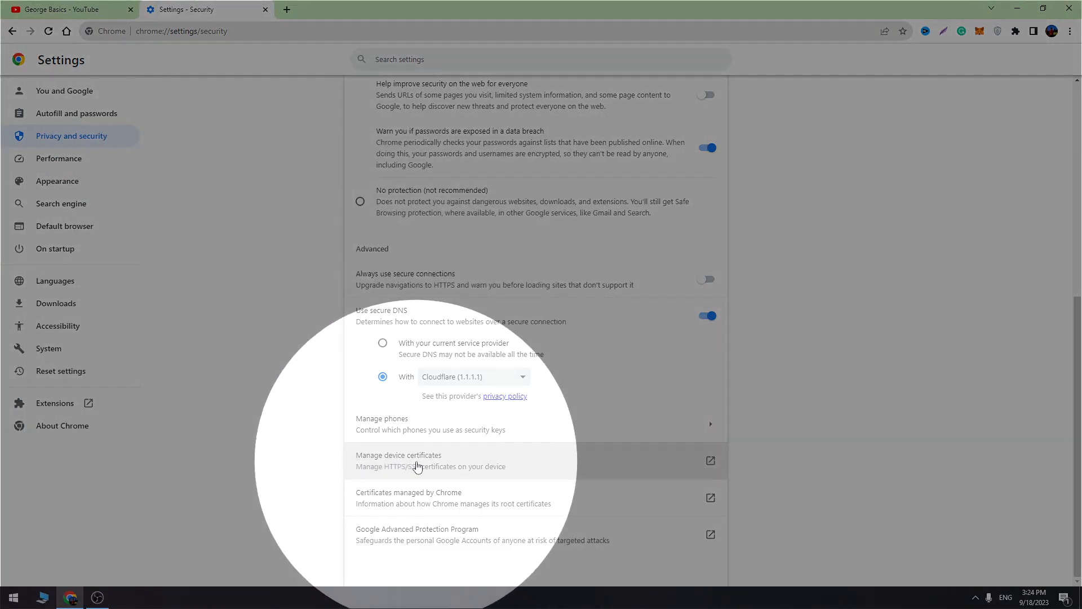
Tick Client Authentication in the device certificates' advanced options, then return to the YouTube tab
{"action": "left_click", "coordinate": [399, 460]}
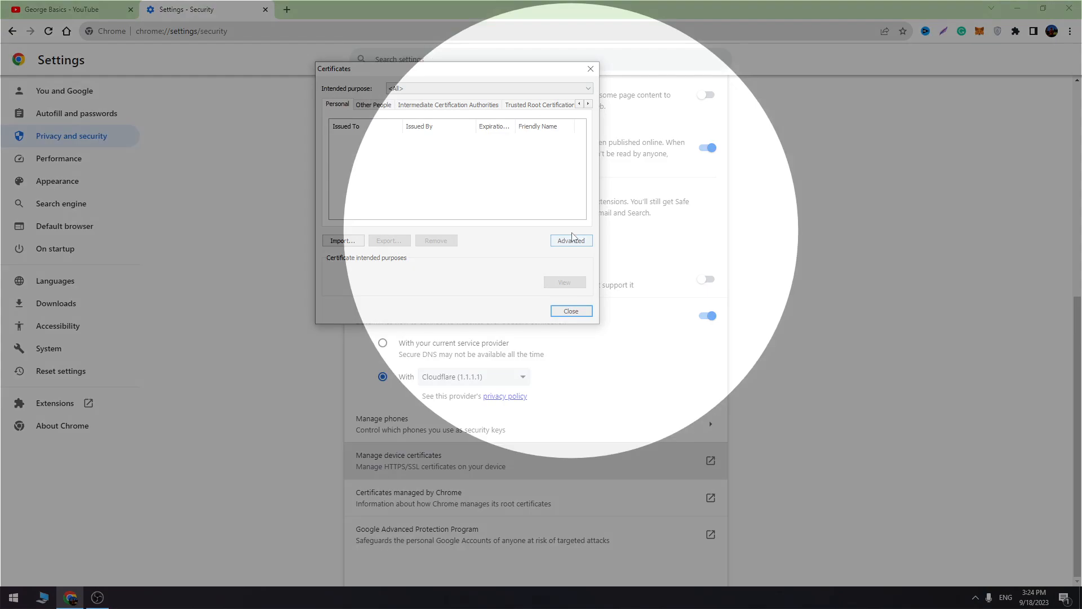
{"action": "left_click", "coordinate": [571, 240]}
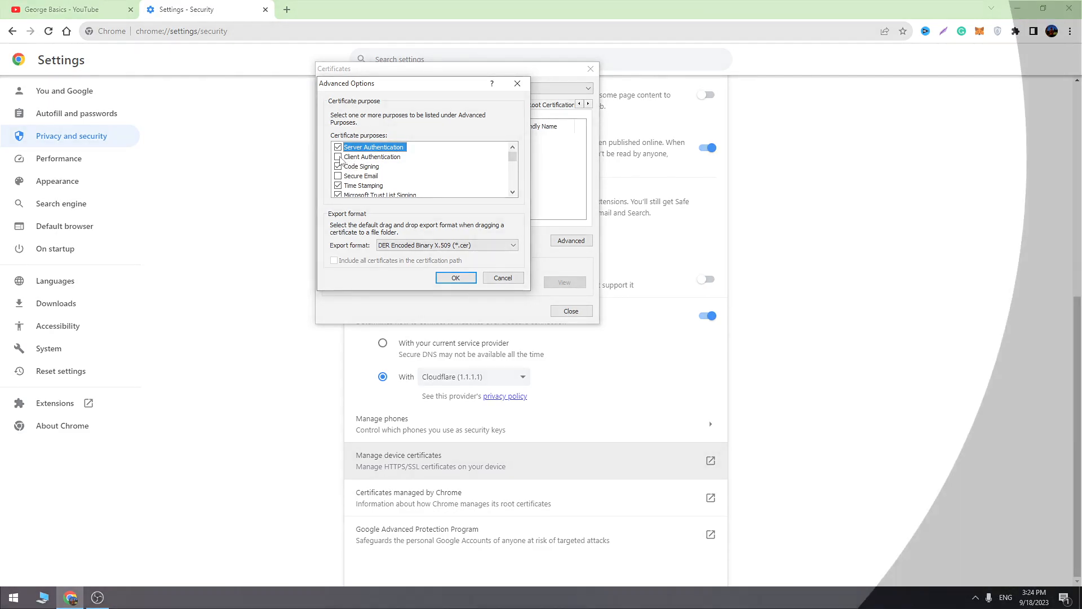
{"action": "left_click", "coordinate": [455, 278]}
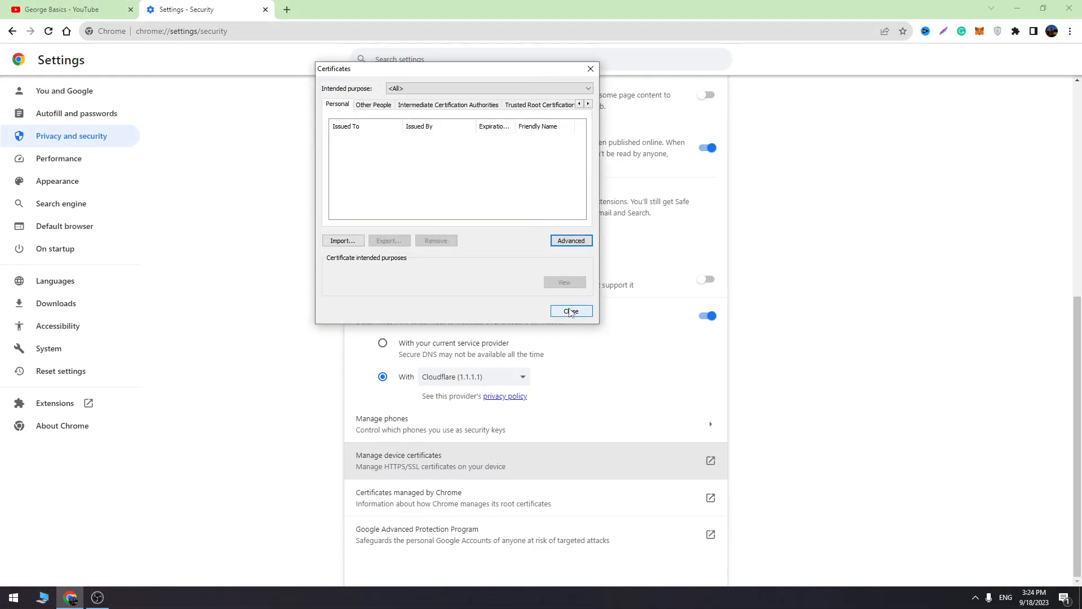
{"action": "left_click", "coordinate": [571, 311]}
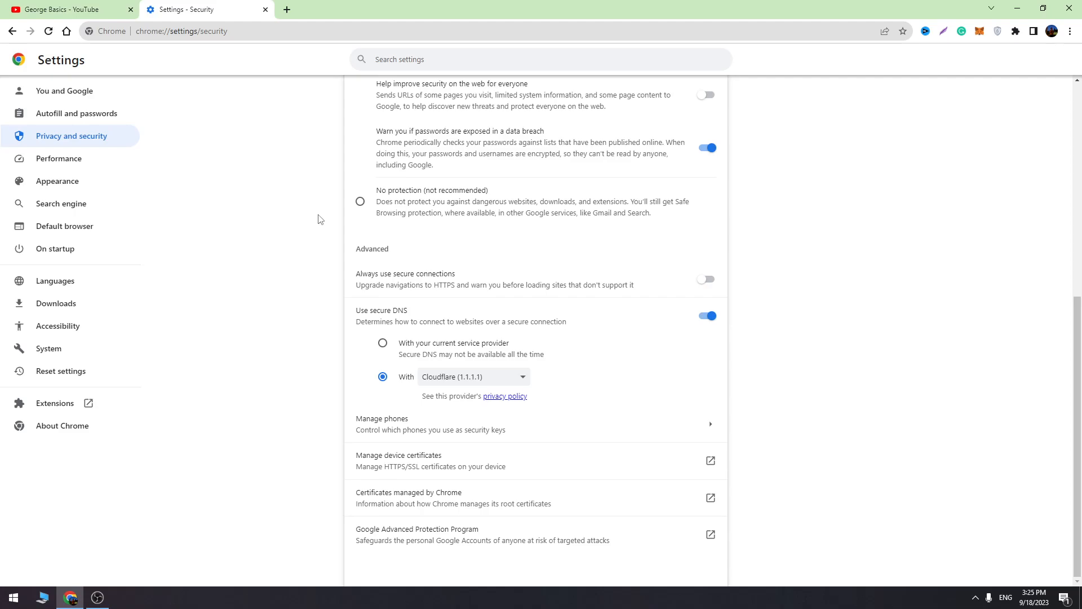
{"action": "scroll", "scroll_direction": "up", "scroll_amount": 3}
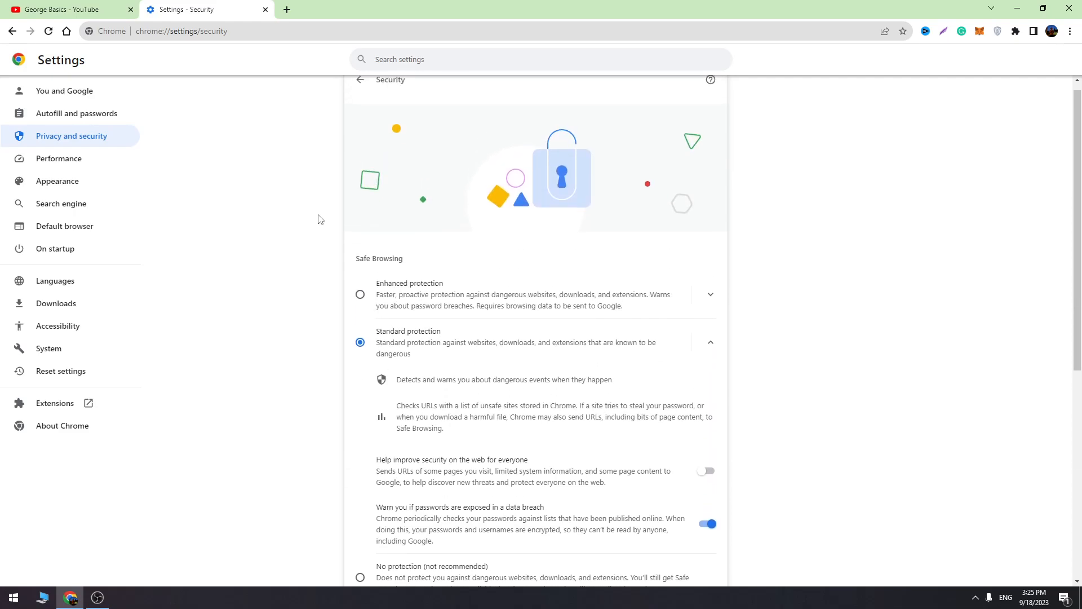
{"action": "left_click", "coordinate": [66, 9]}
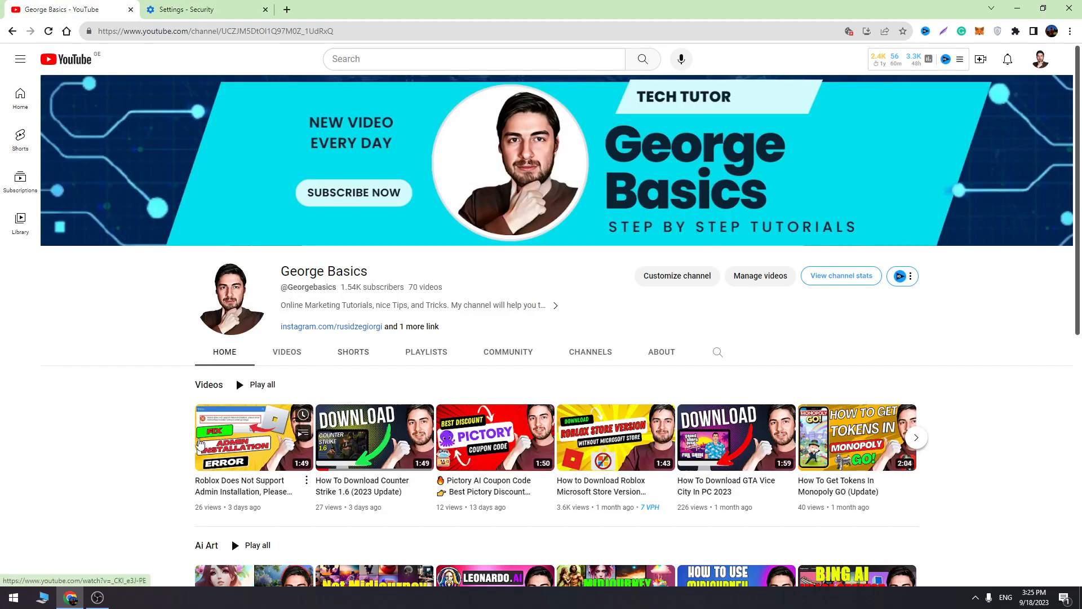